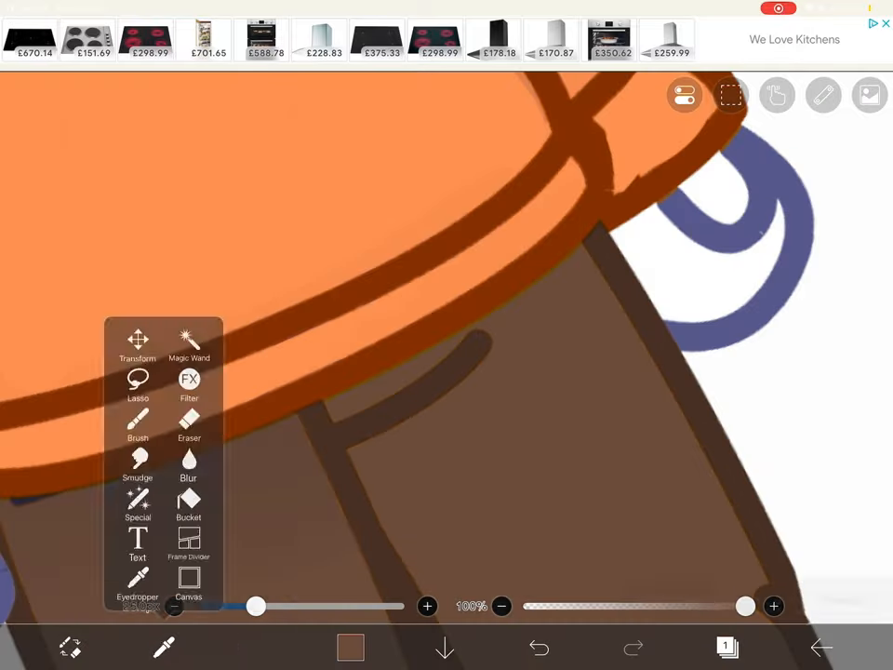
# Step: Brush along the sweater hem against the pants and undo a mistaken stroke
pyautogui.click(137, 424)
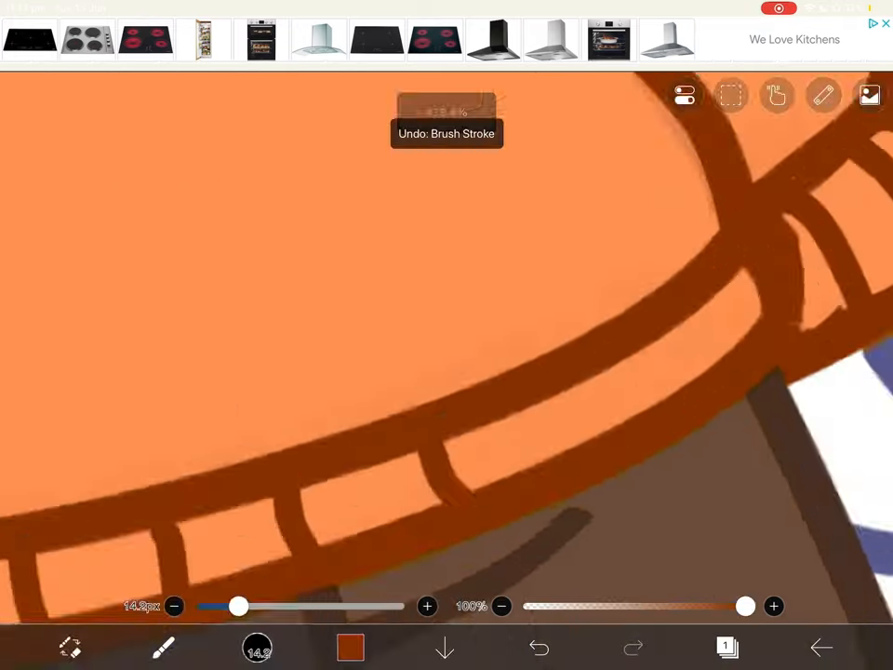
pyautogui.click(727, 647)
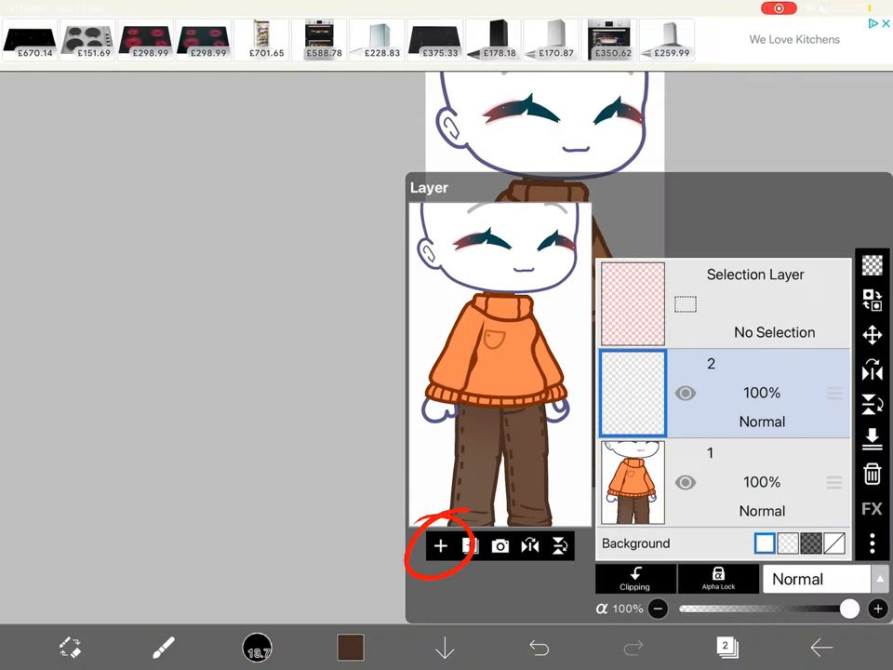
# Step: Add a layer, magic-wand the sweater and pants, and set the layer to Multiply
pyautogui.click(163, 648)
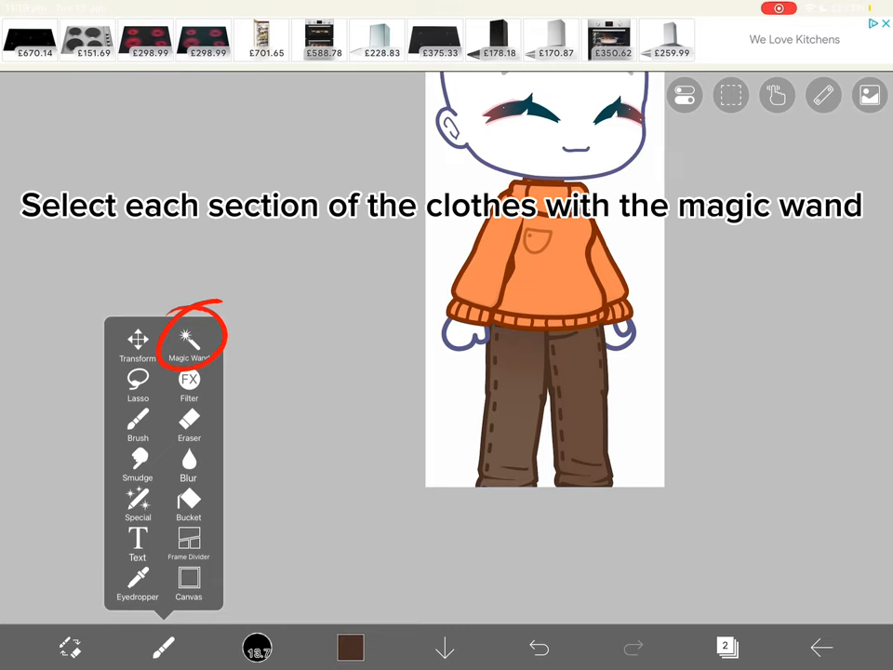
pyautogui.click(188, 339)
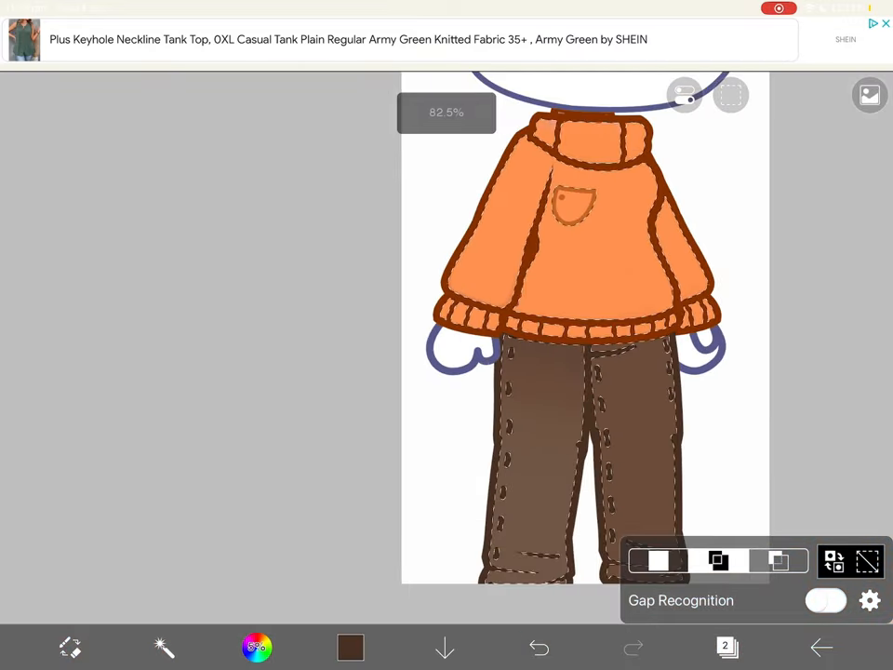
pyautogui.click(728, 648)
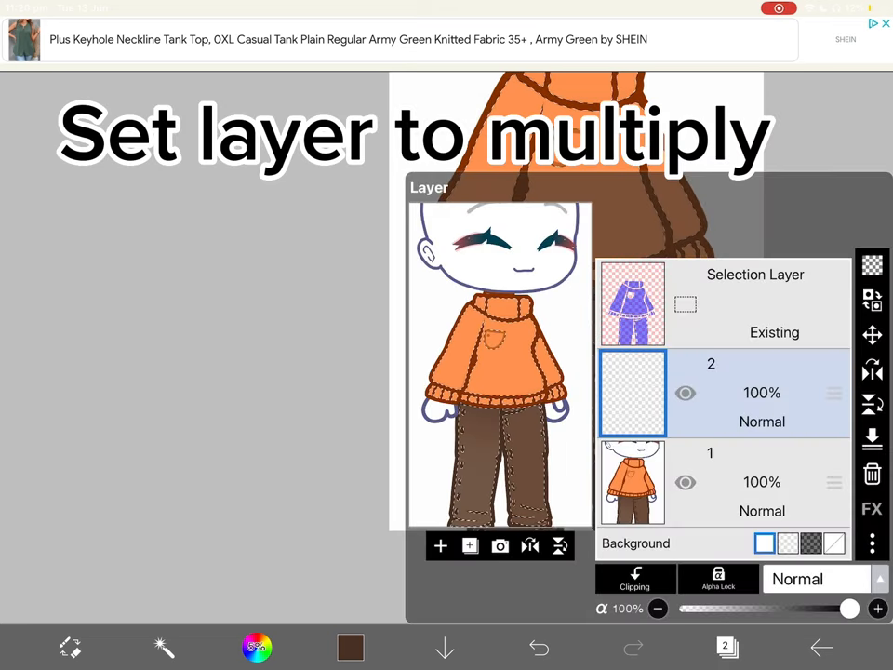
pyautogui.click(815, 579)
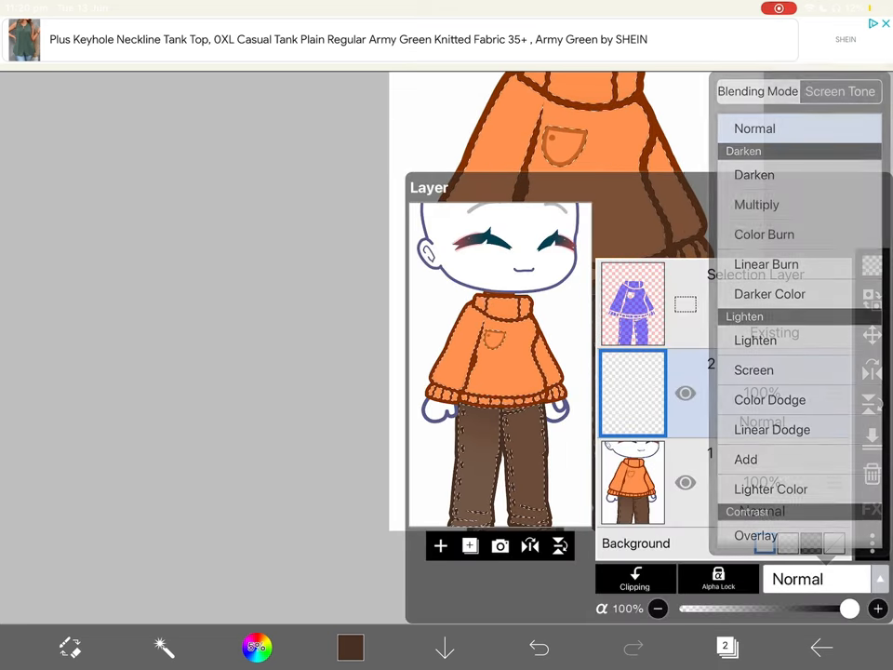
pyautogui.click(755, 203)
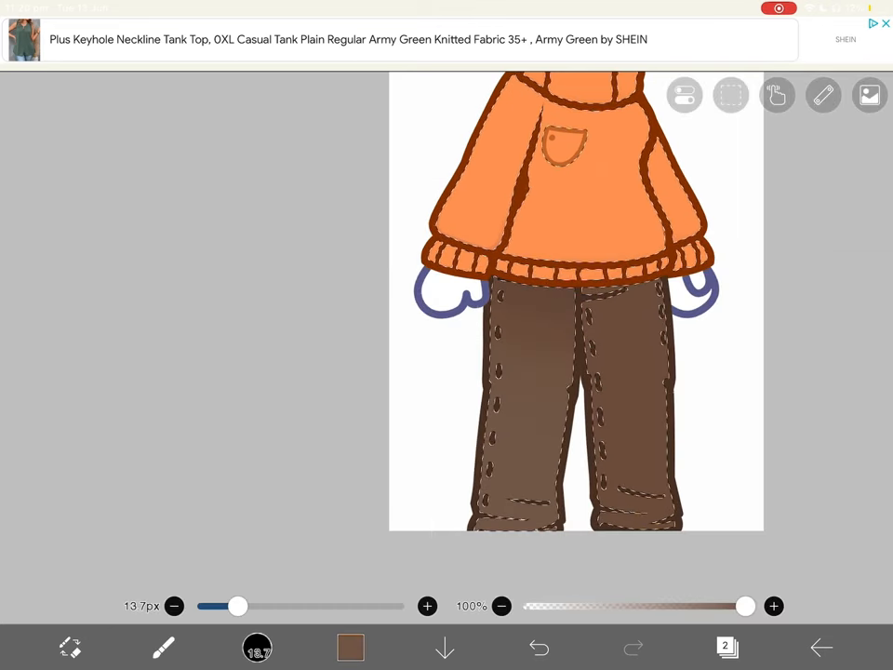
# Step: Airbrush soft darker brown shadows across the pants and restore the clothing selection
pyautogui.click(164, 648)
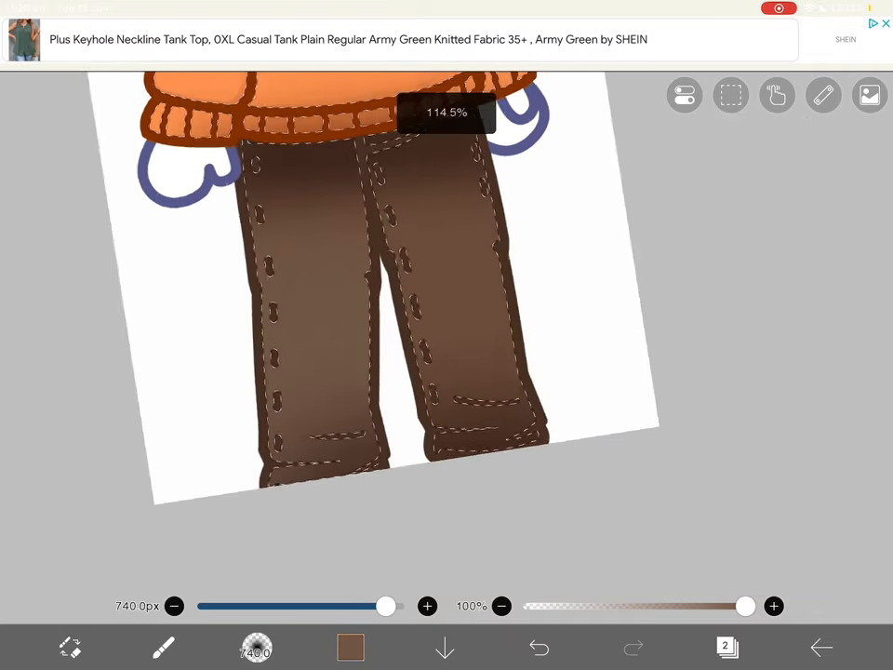
pyautogui.moveTo(387, 607); pyautogui.dragTo(339, 607)
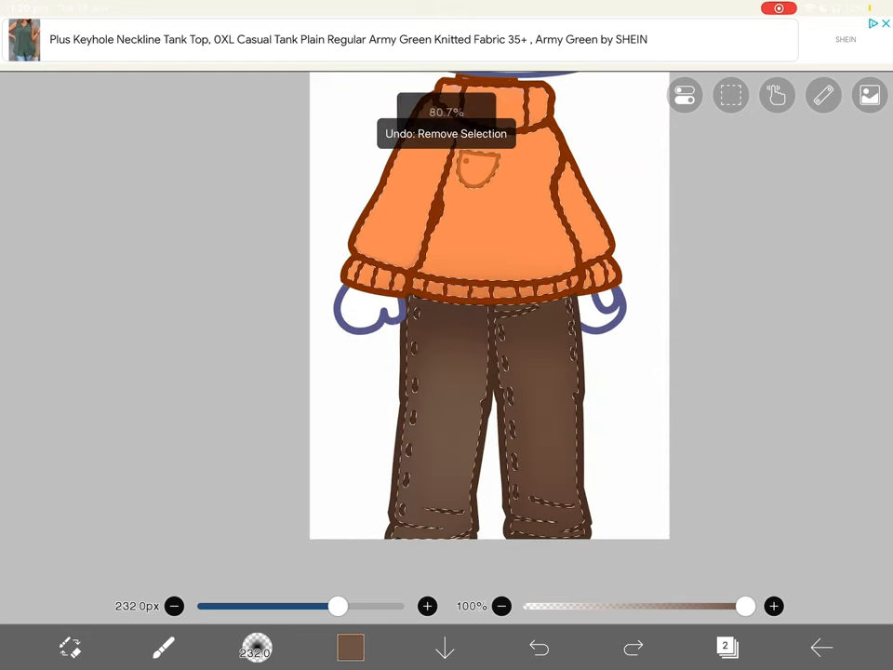
pyautogui.click(730, 648)
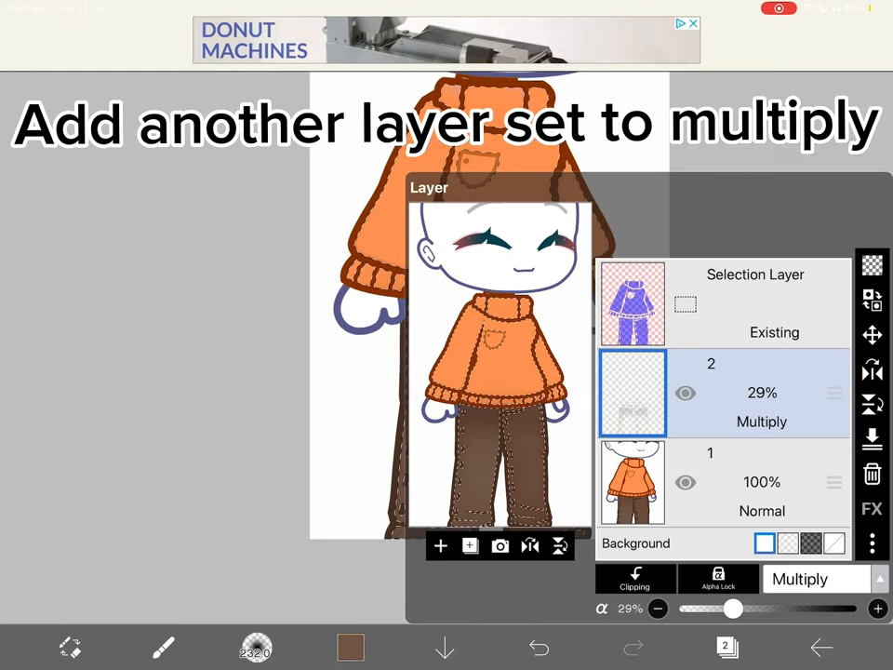
# Step: Shade the pants legs deeper on a second Multiply layer and lower its opacity
pyautogui.click(817, 579)
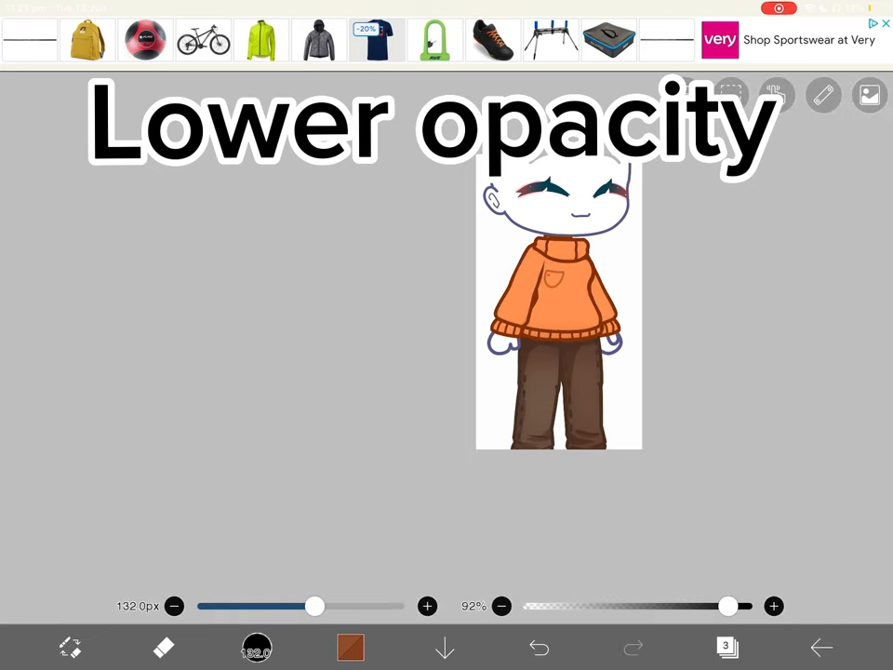
pyautogui.click(540, 648)
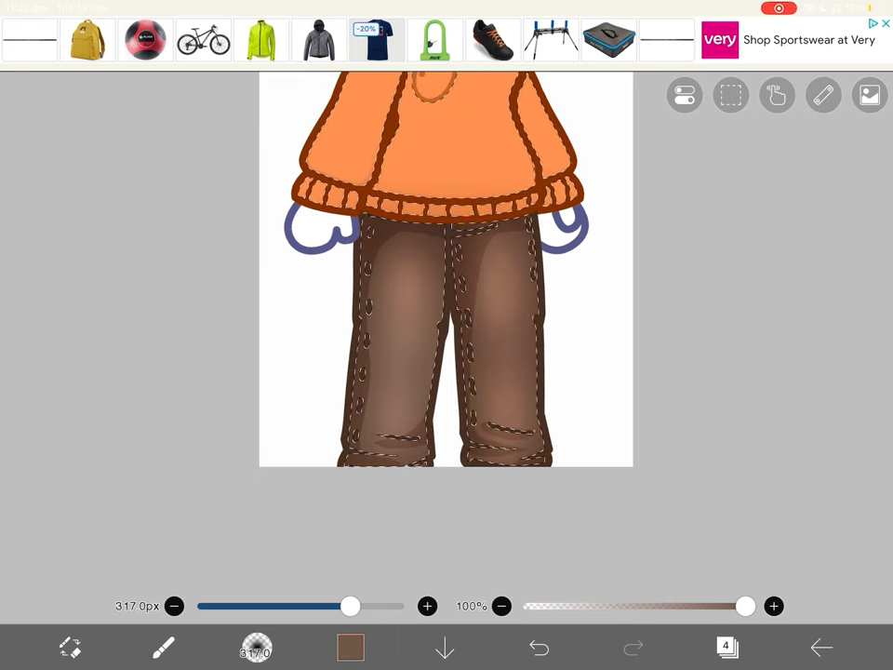
# Step: Paint lighter shading patches on the pants, then pick a warm orange for the sweater
pyautogui.click(728, 648)
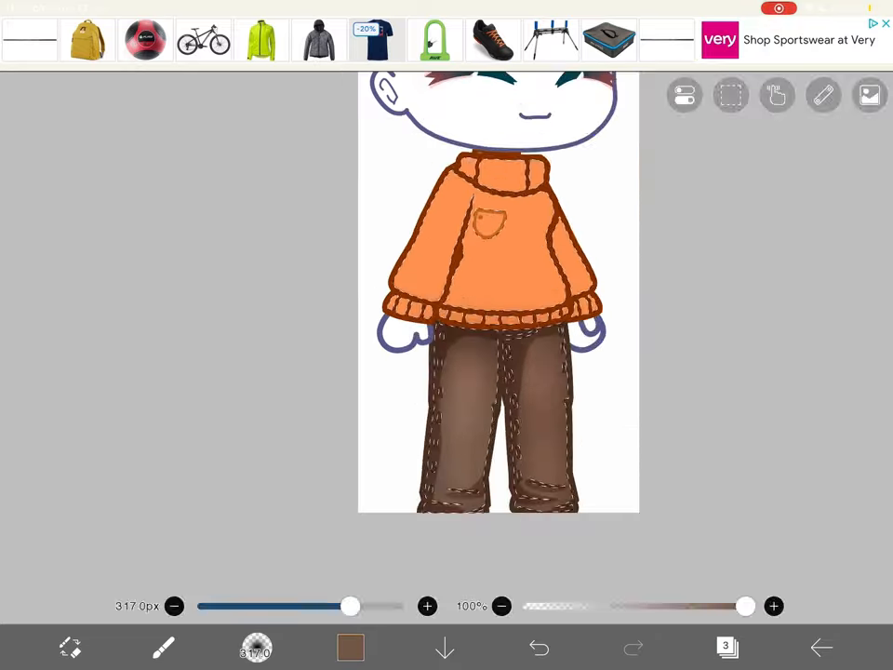
pyautogui.click(730, 648)
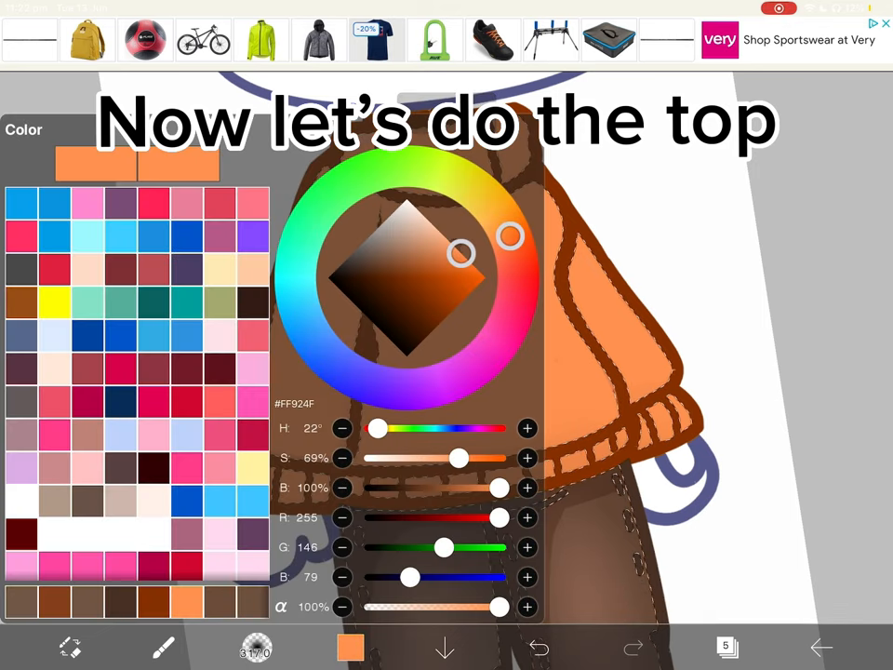
# Step: Pick deep orange #FF924F and airbrush soft shading along the sweater hem and sides
pyautogui.moveTo(462, 253); pyautogui.dragTo(473, 272)
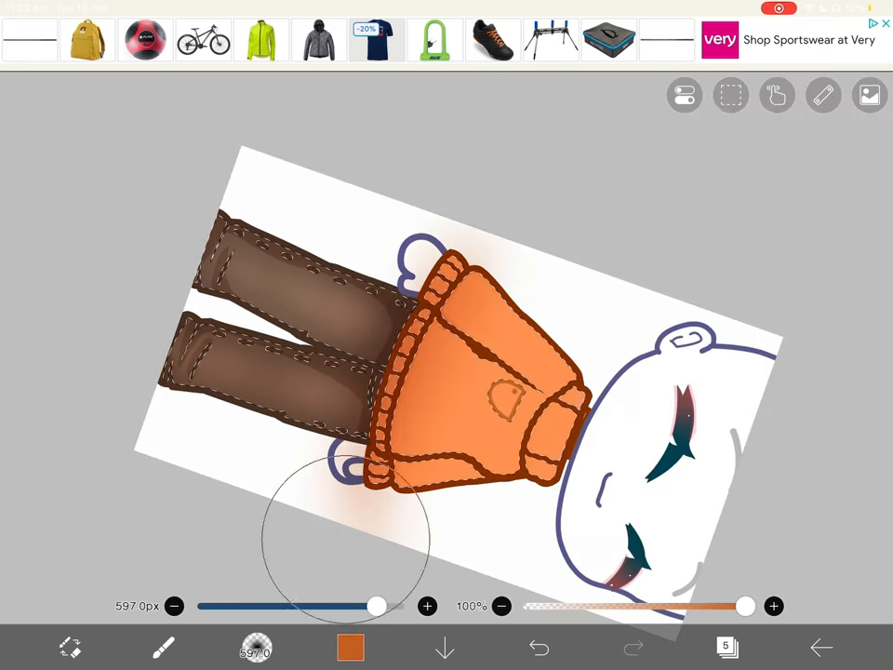
pyautogui.click(349, 648)
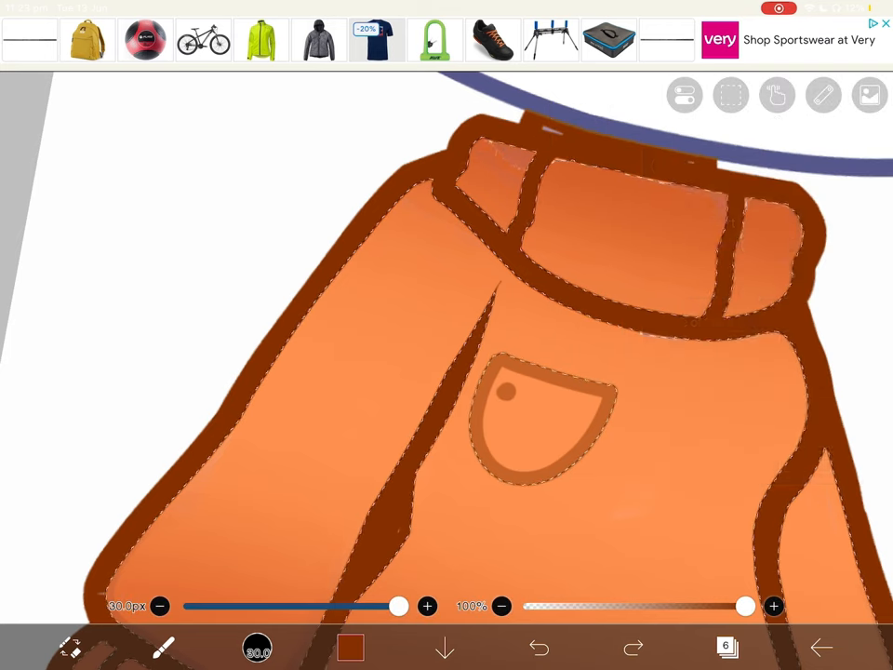
# Step: Paint dark rust shadows into the sweater body, collar and sleeve folds
pyautogui.click(540, 648)
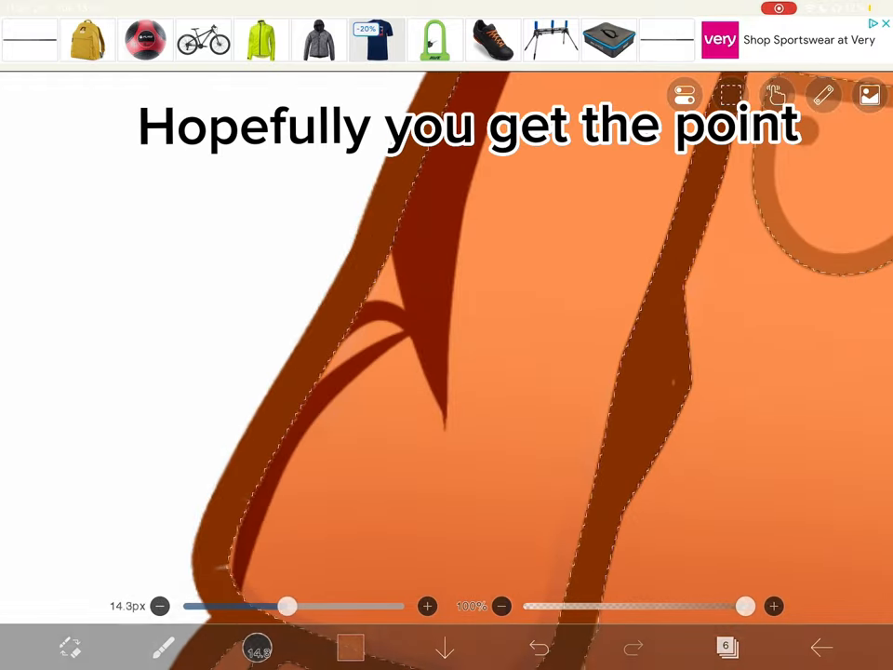
pyautogui.click(539, 647)
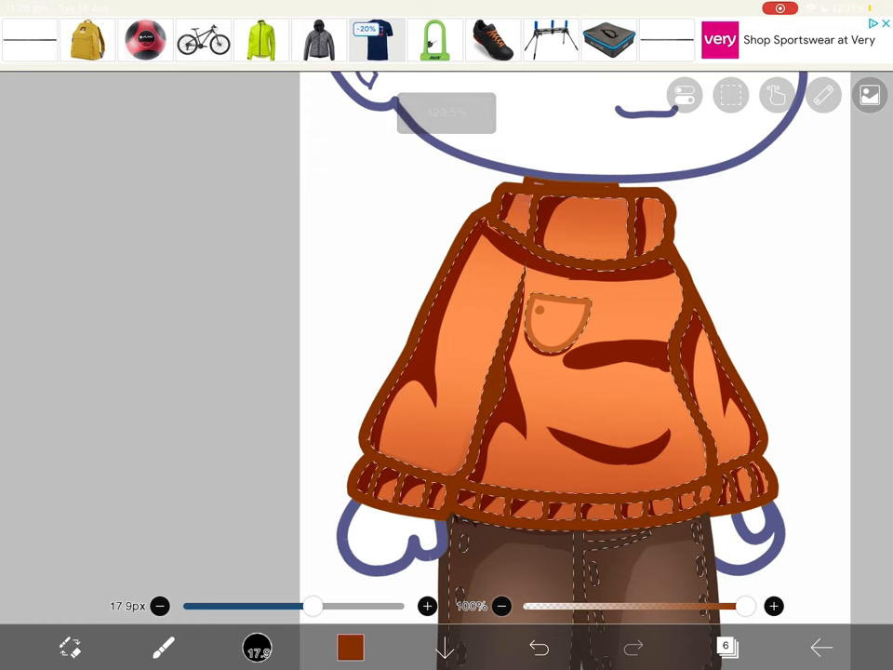
pyautogui.click(728, 648)
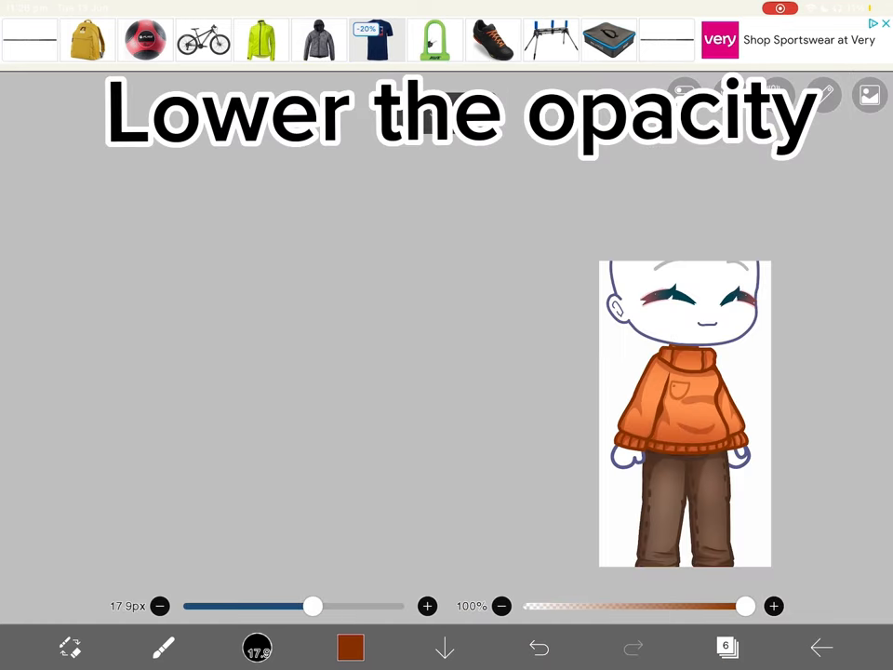
# Step: Lower each sweater shadow layer's opacity and add layer 8 on top
pyautogui.click(726, 647)
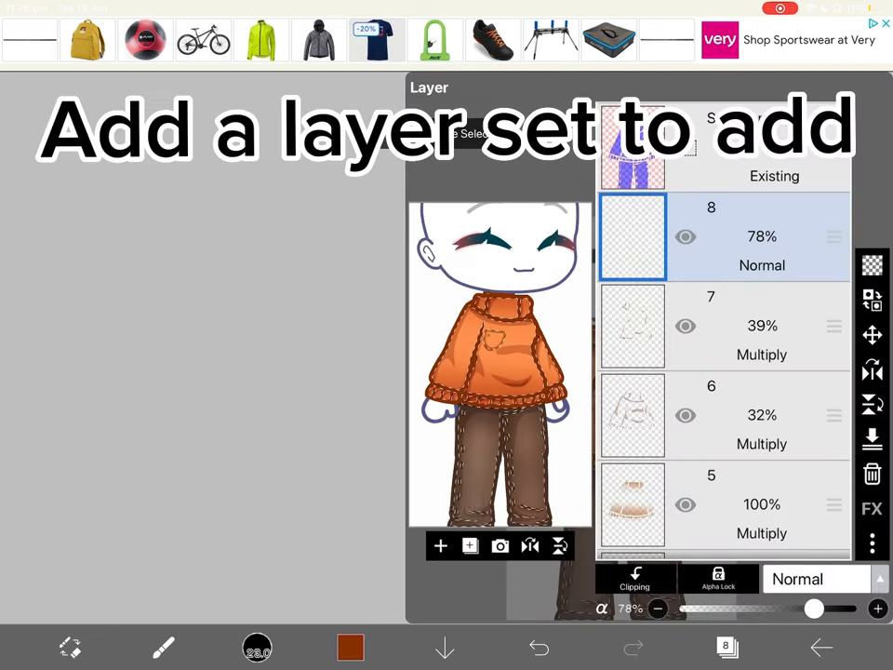
# Step: Set layer 8 to Add and brush pale peach highlights on the sweater collar, hem and pants
pyautogui.click(163, 648)
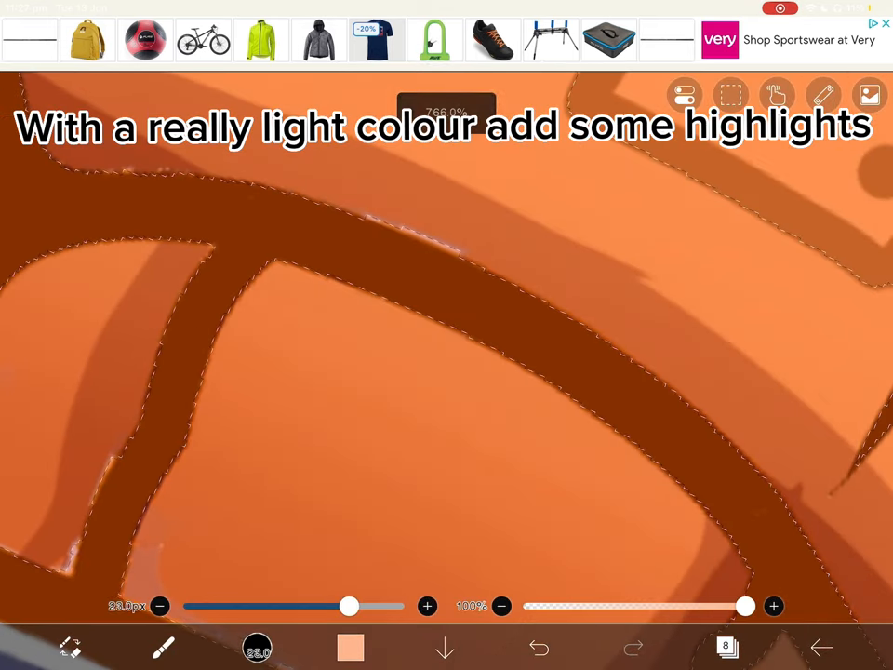
pyautogui.click(540, 647)
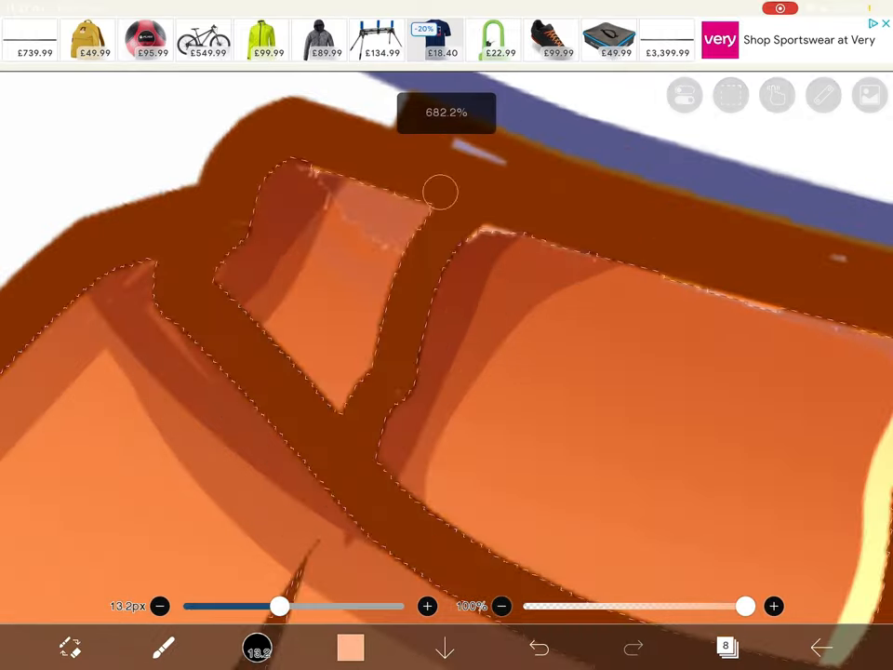
pyautogui.click(540, 648)
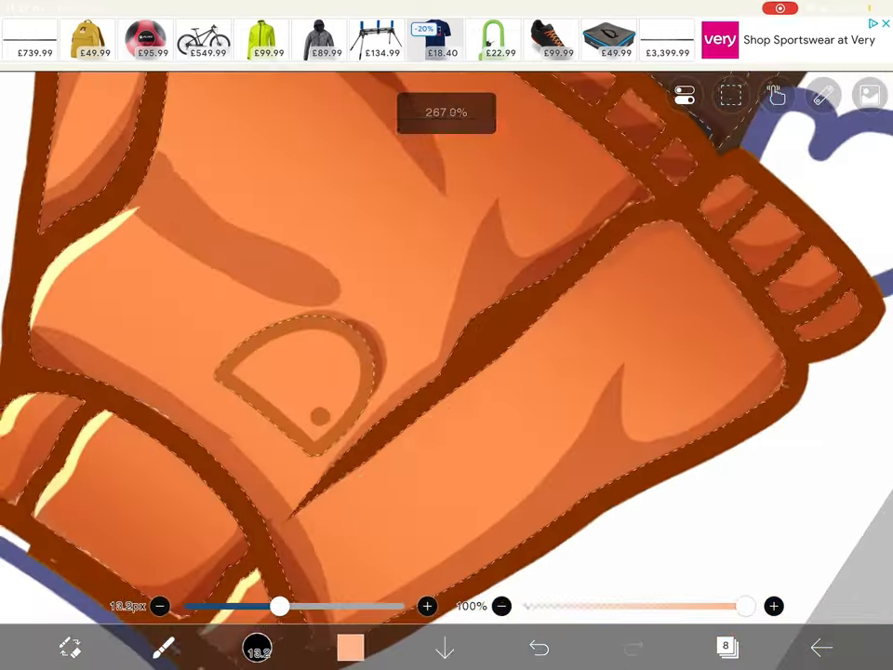
pyautogui.click(728, 648)
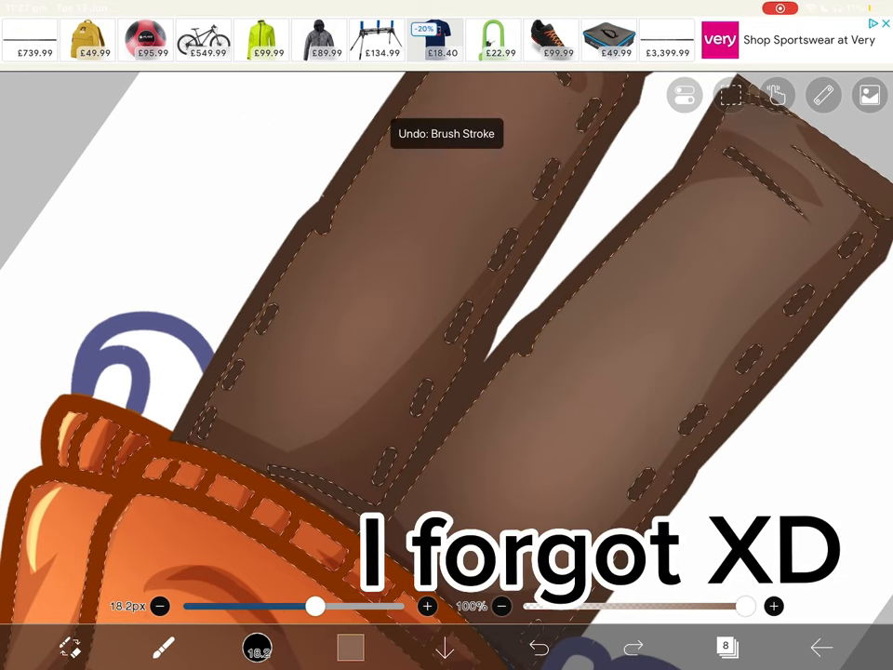
pyautogui.click(349, 648)
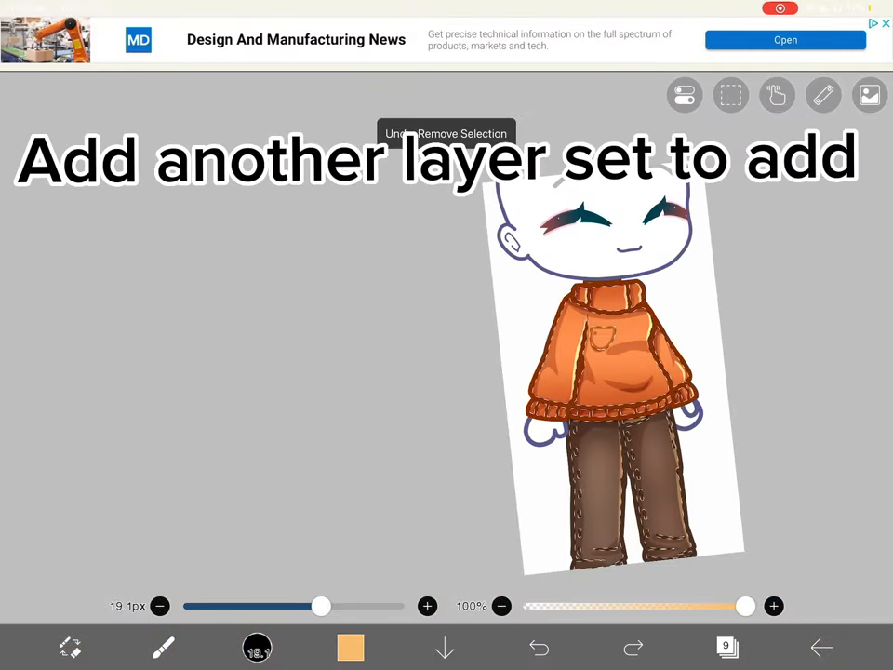
# Step: Add another top layer and set its blend mode for more clothing highlights
pyautogui.click(725, 647)
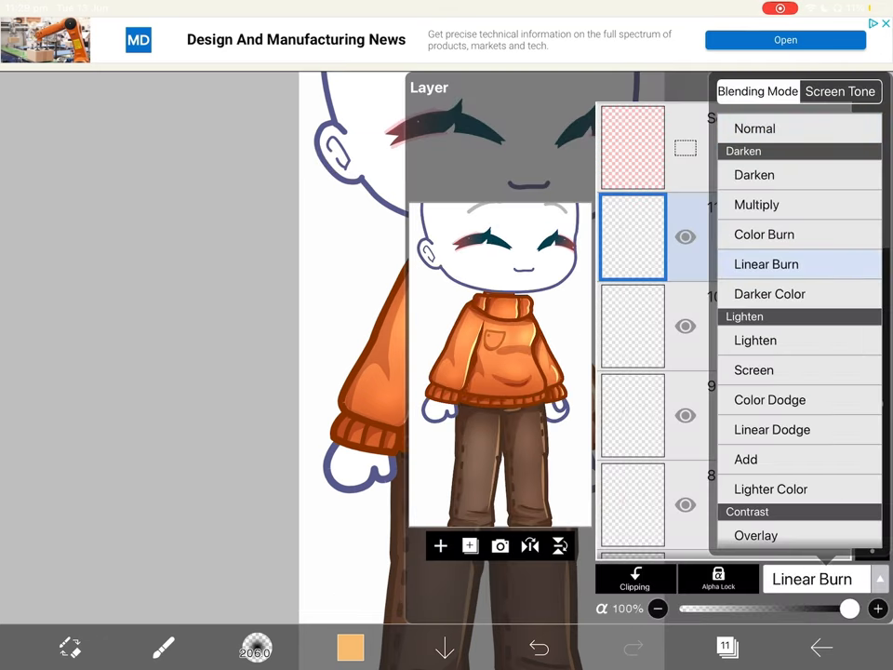
# Step: Set layer 11 to Linear Burn, airbrush purple on the collar, opacity 15%
pyautogui.click(350, 648)
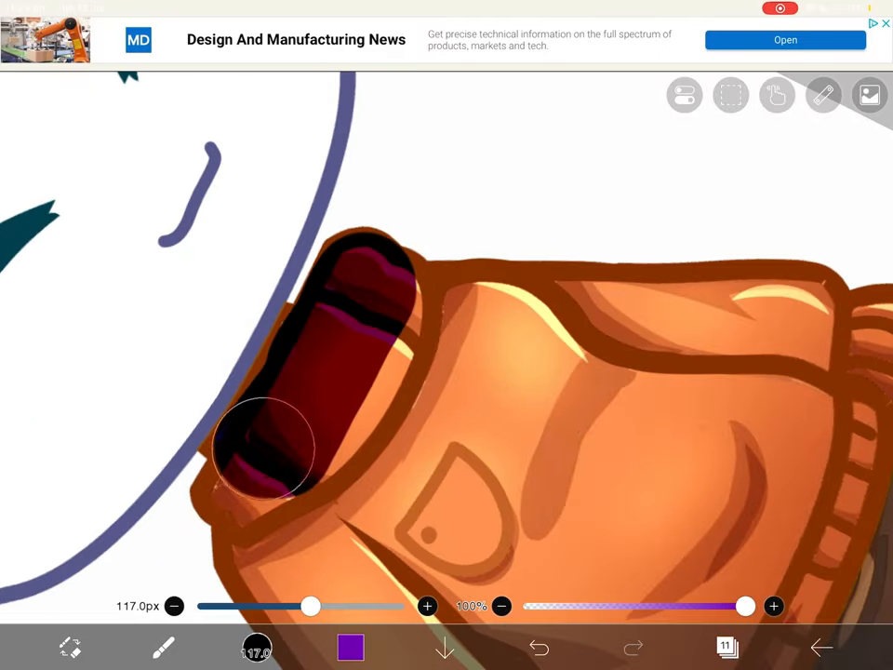
pyautogui.click(726, 648)
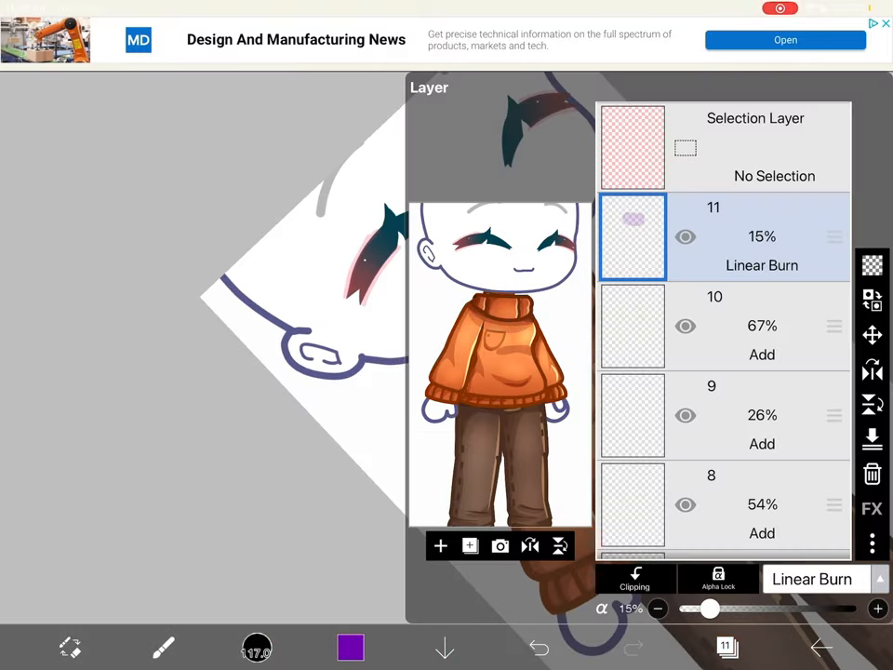